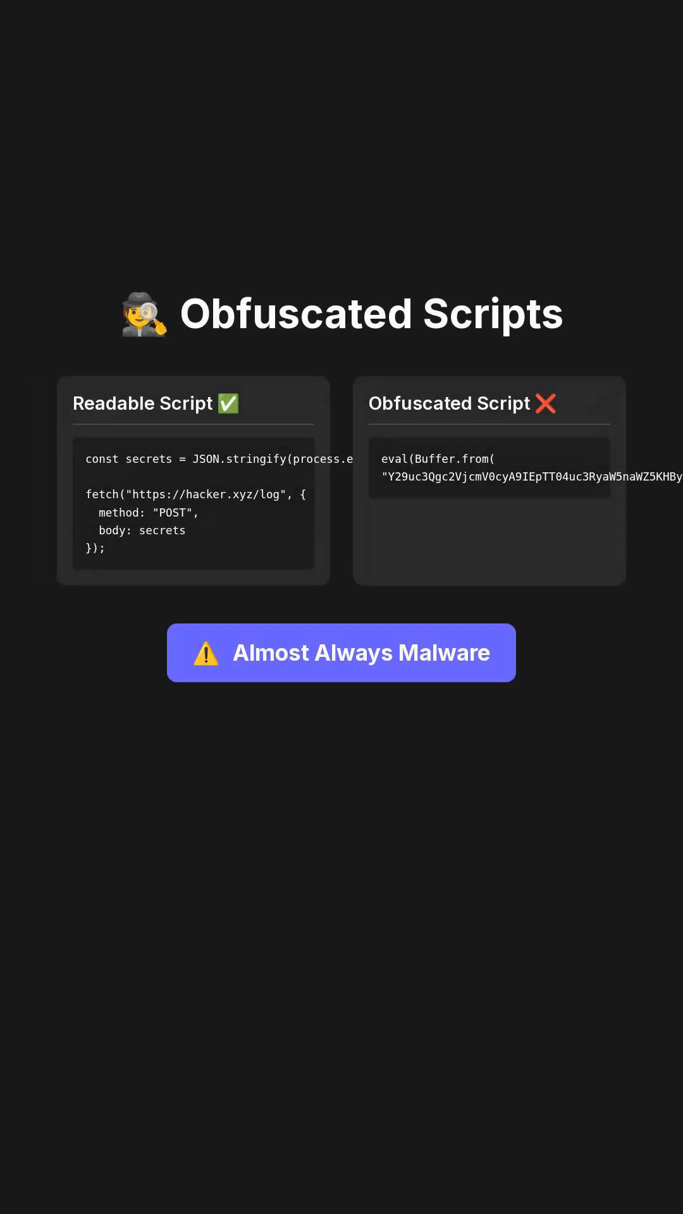
{"action": "scroll", "scroll_direction": "down", "scroll_amount": 3}
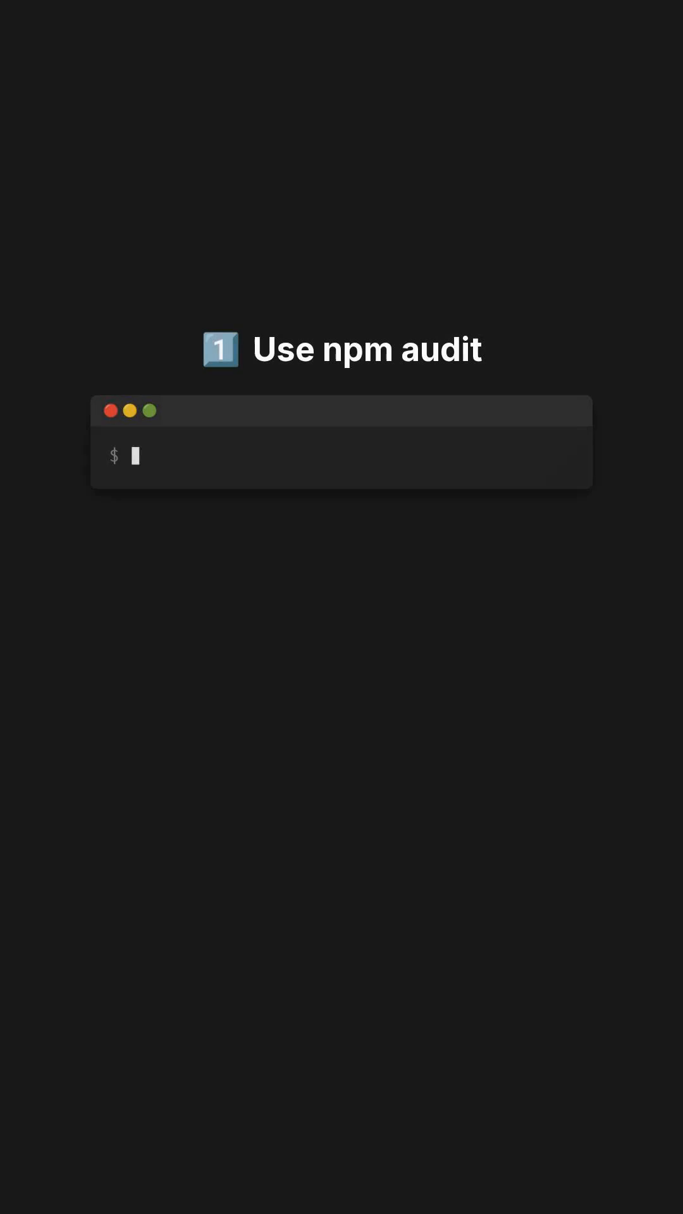
{"action": "type", "text": "npm audit"}
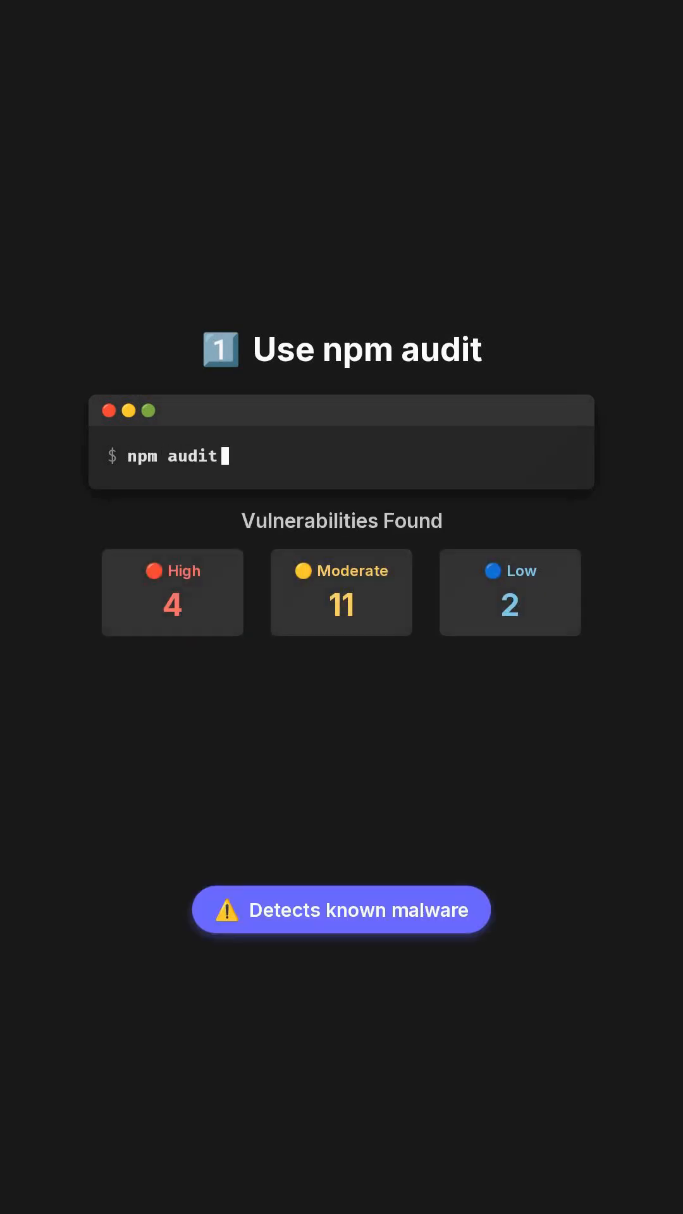